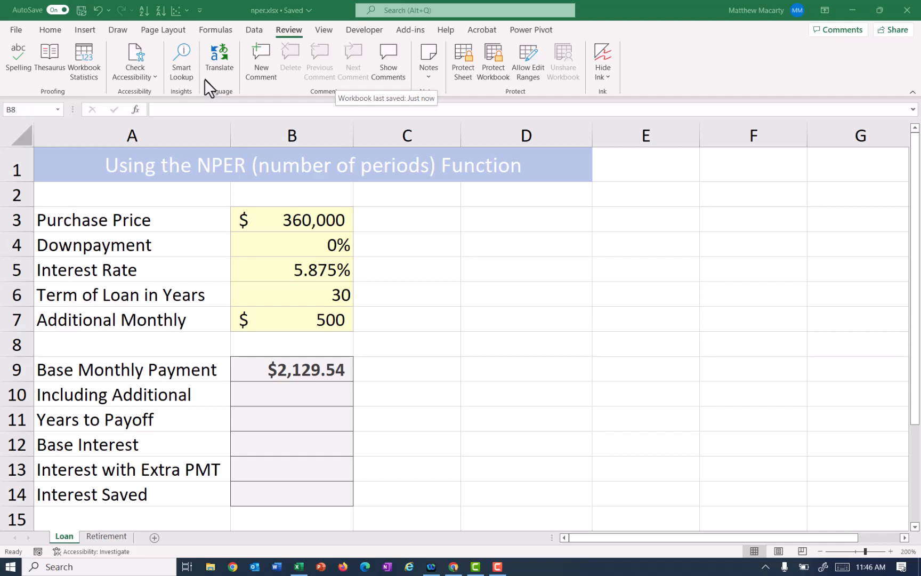
{"action": "mouse_move", "coordinate": [279, 202]}
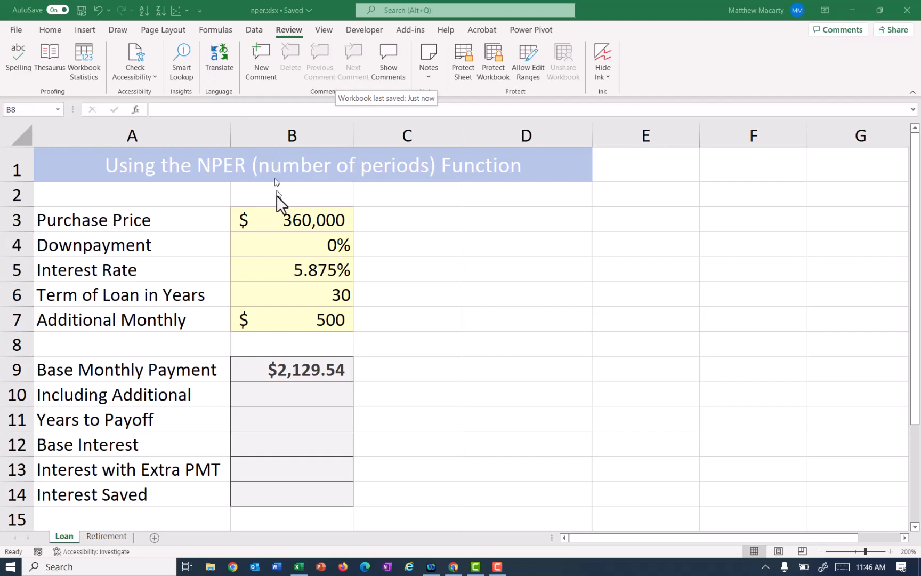
{"action": "mouse_move", "coordinate": [284, 229]}
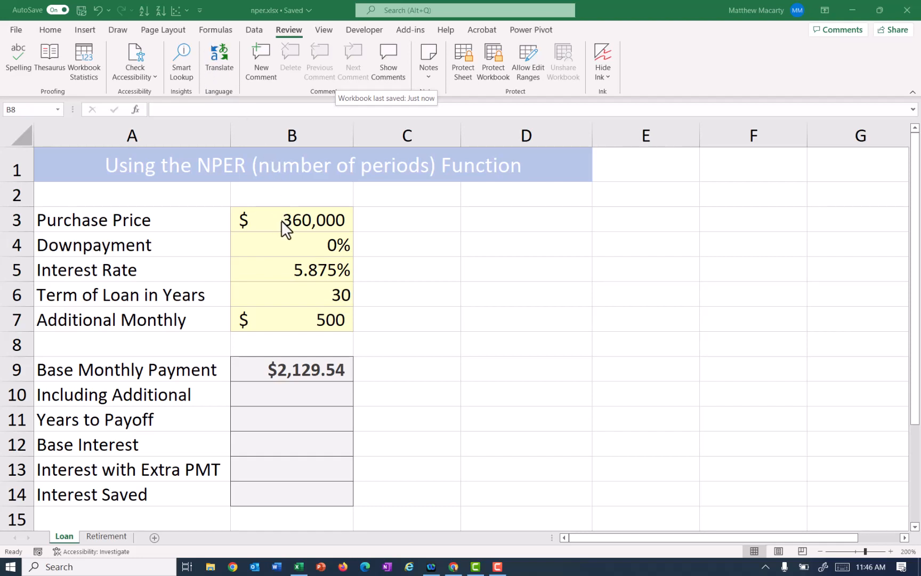
{"action": "mouse_move", "coordinate": [313, 242]}
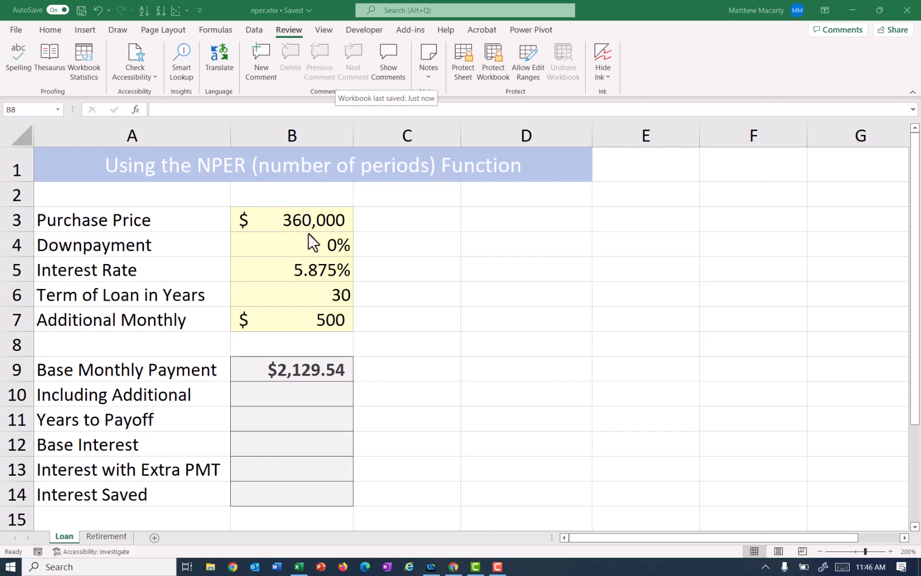
{"action": "mouse_move", "coordinate": [355, 302]}
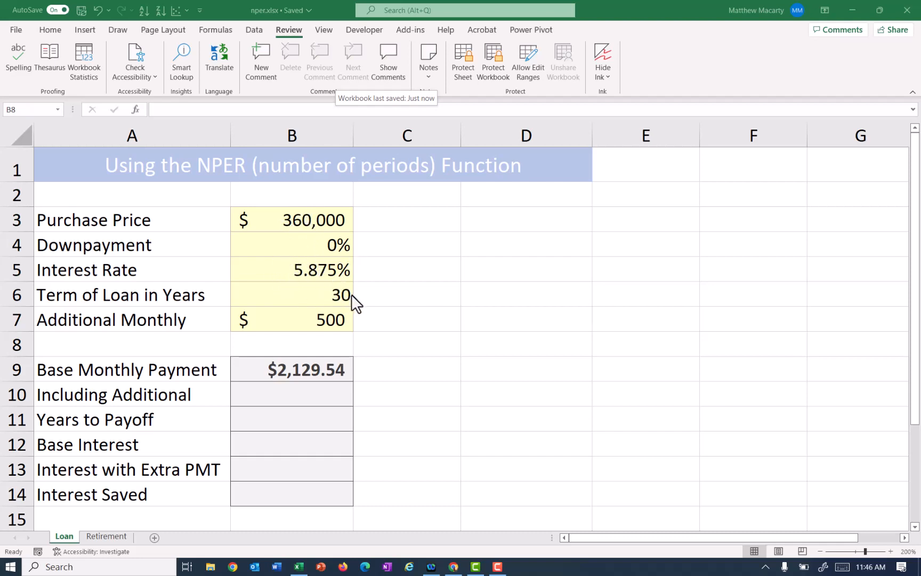
{"action": "mouse_move", "coordinate": [349, 308]}
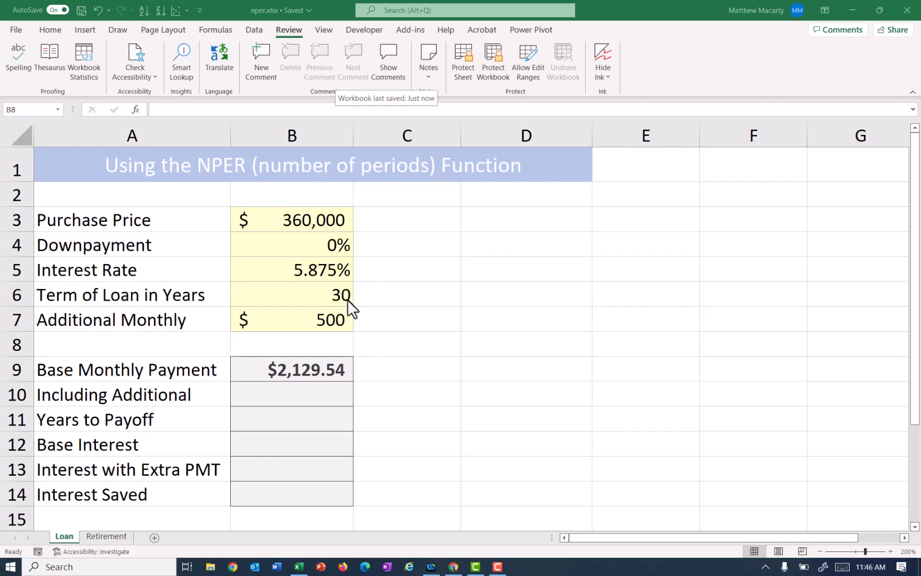
{"action": "mouse_move", "coordinate": [344, 327]}
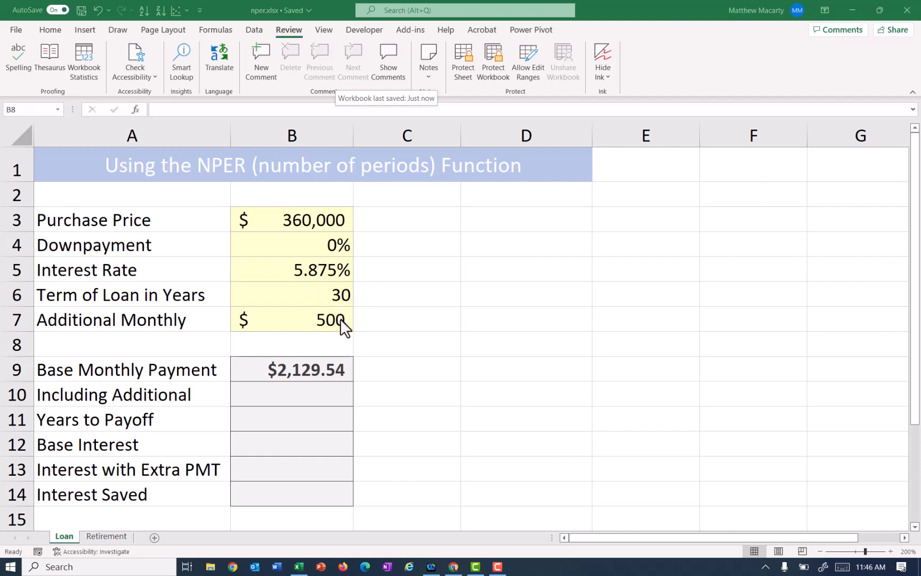
{"action": "mouse_move", "coordinate": [335, 379]}
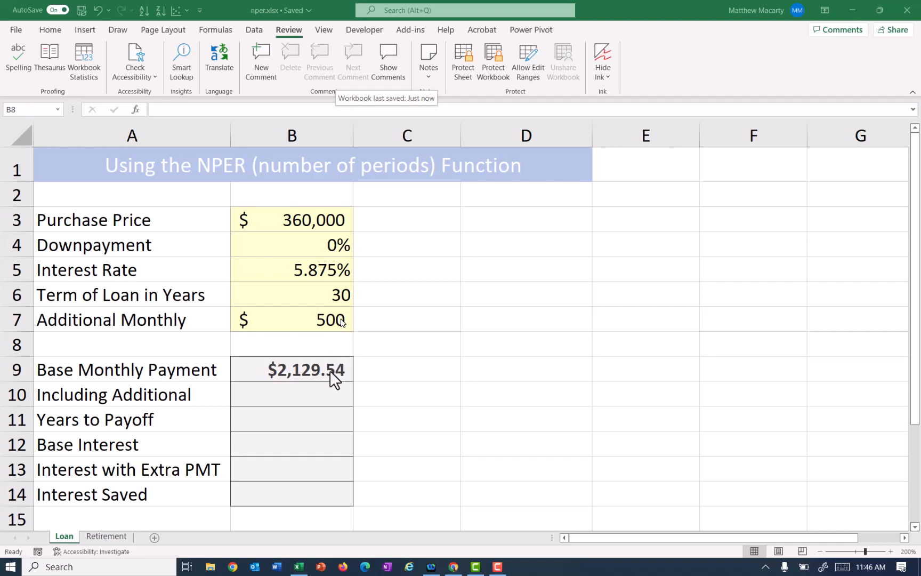
{"action": "mouse_move", "coordinate": [322, 406]}
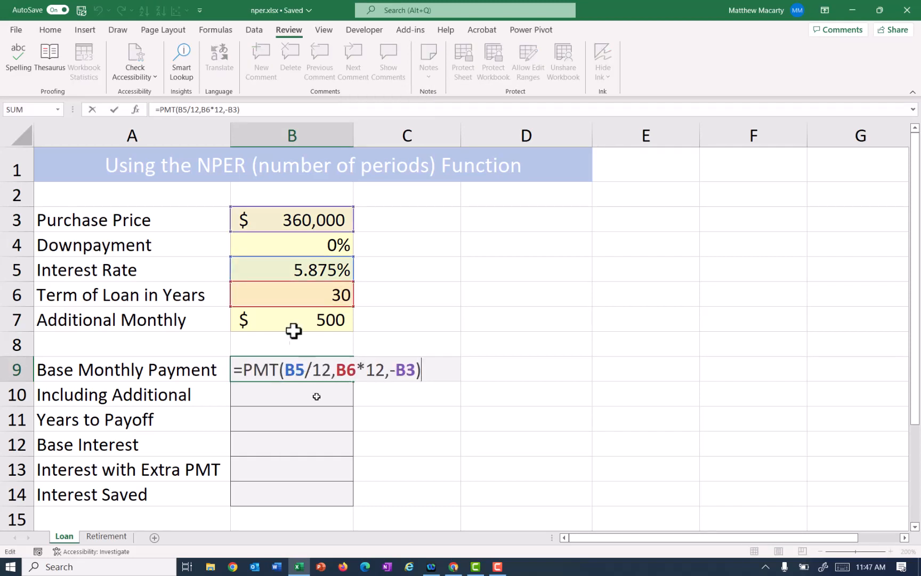
{"action": "mouse_move", "coordinate": [357, 313]}
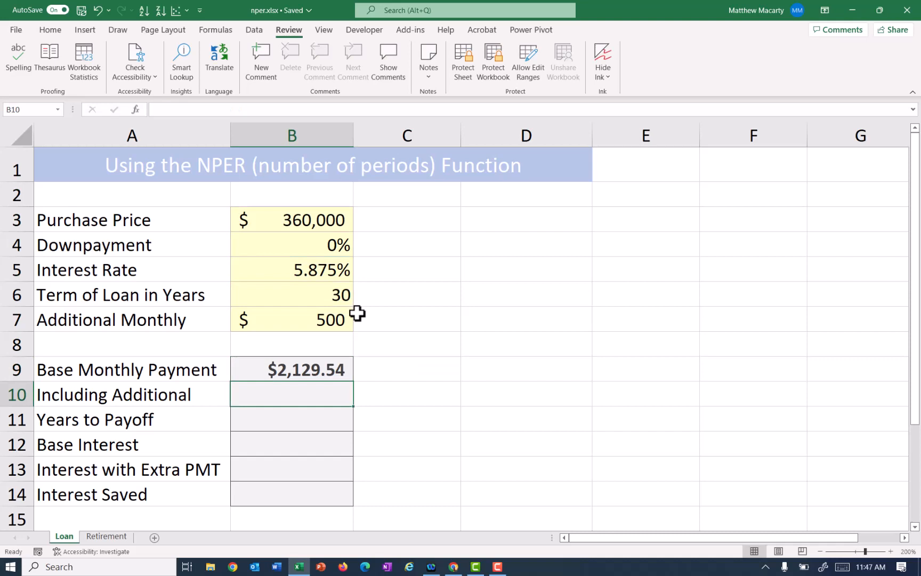
- Enter =B9+B7 in B10 so Including Additional shows $2,629.54, and start a formula in B11
{"action": "type", "text": "=B9"}
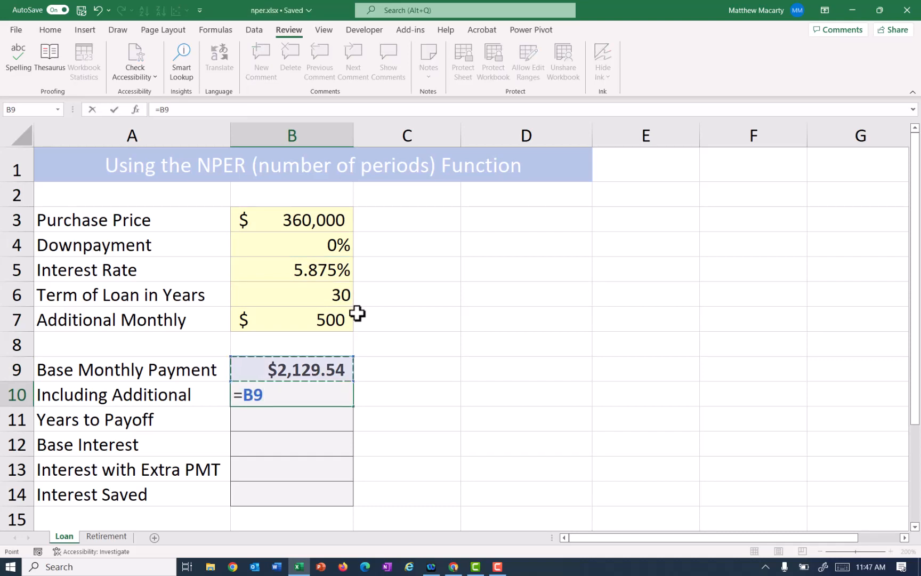
{"action": "type", "text": "+"}
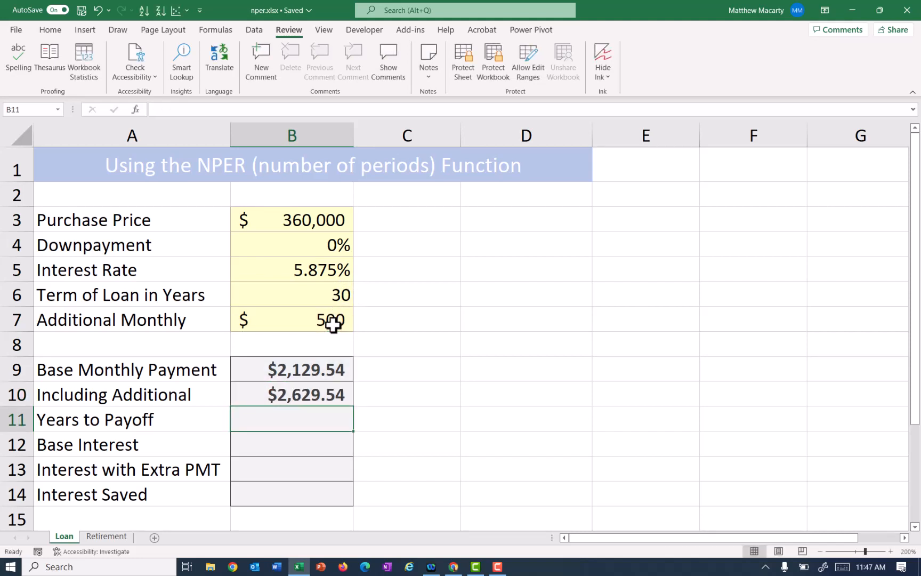
{"action": "type", "text": "="}
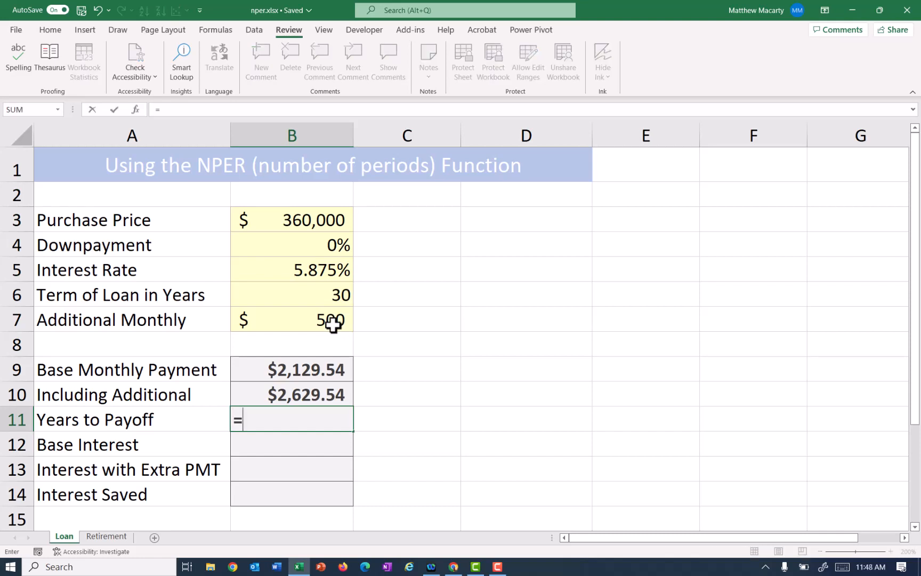
- Enter =NPER(B5/12,B10,-B3) in B11 so Years to Payoff returns 227.17 months
{"action": "type", "text": "nper("}
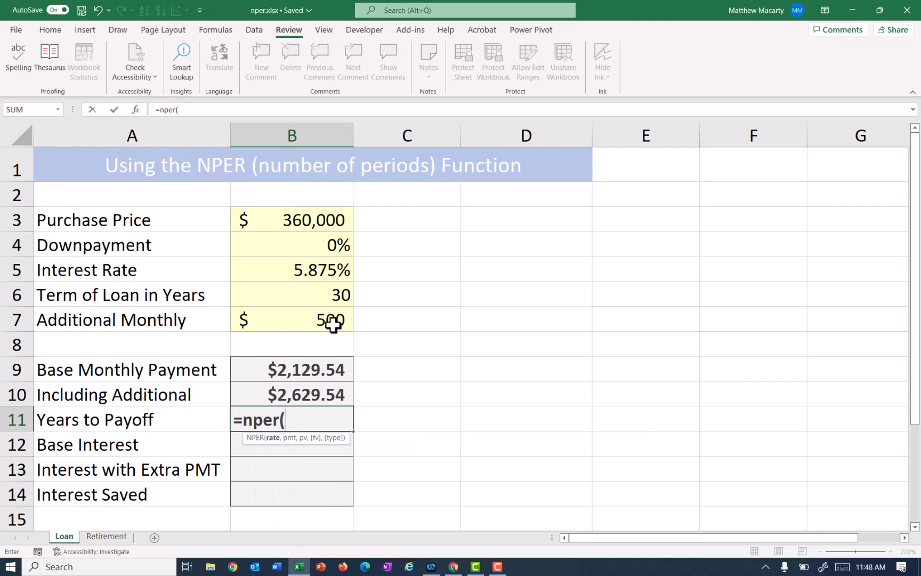
{"action": "mouse_move", "coordinate": [335, 353]}
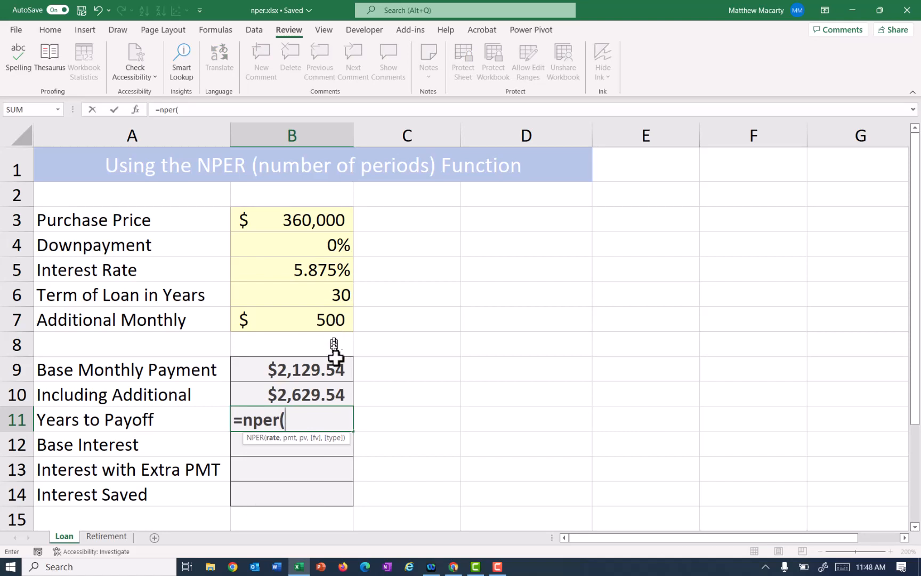
{"action": "mouse_move", "coordinate": [289, 441]}
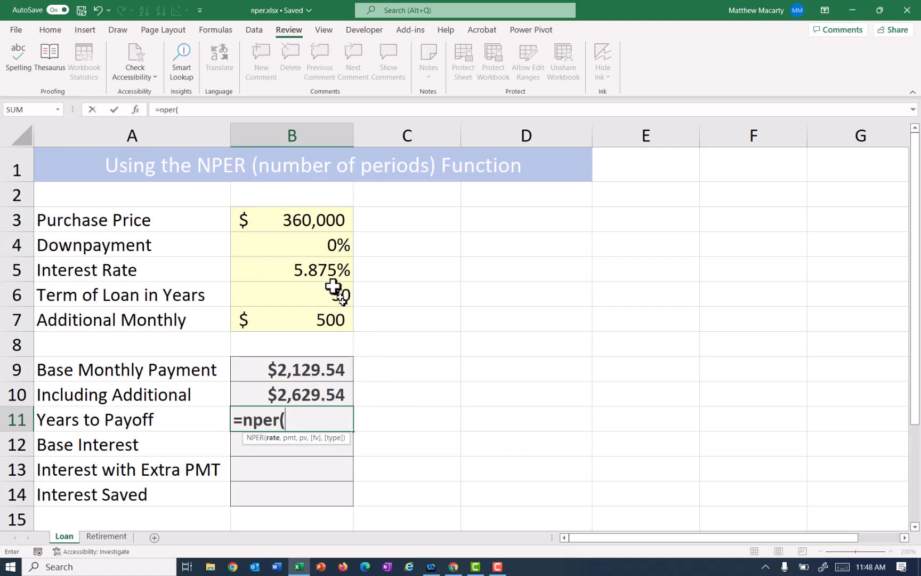
{"action": "left_click", "coordinate": [291, 270]}
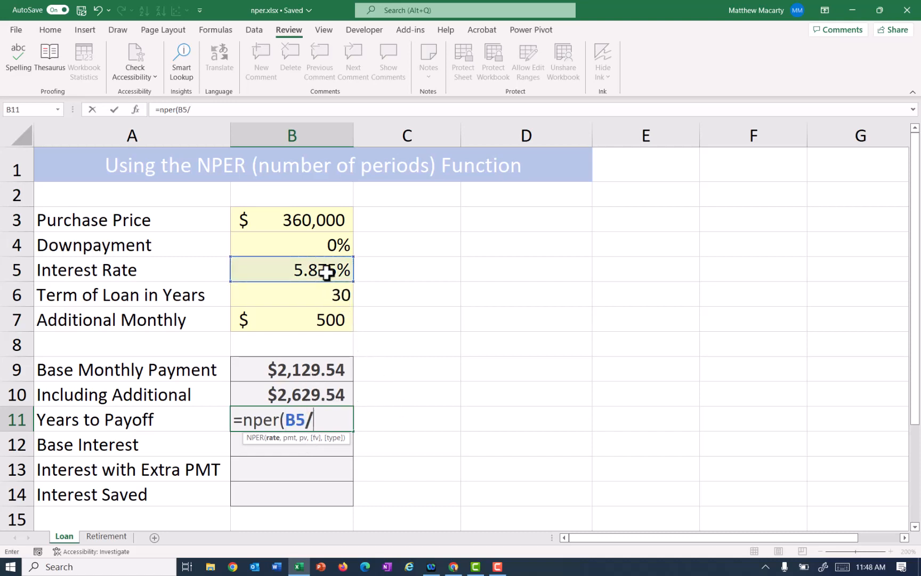
{"action": "type", "text": "12"}
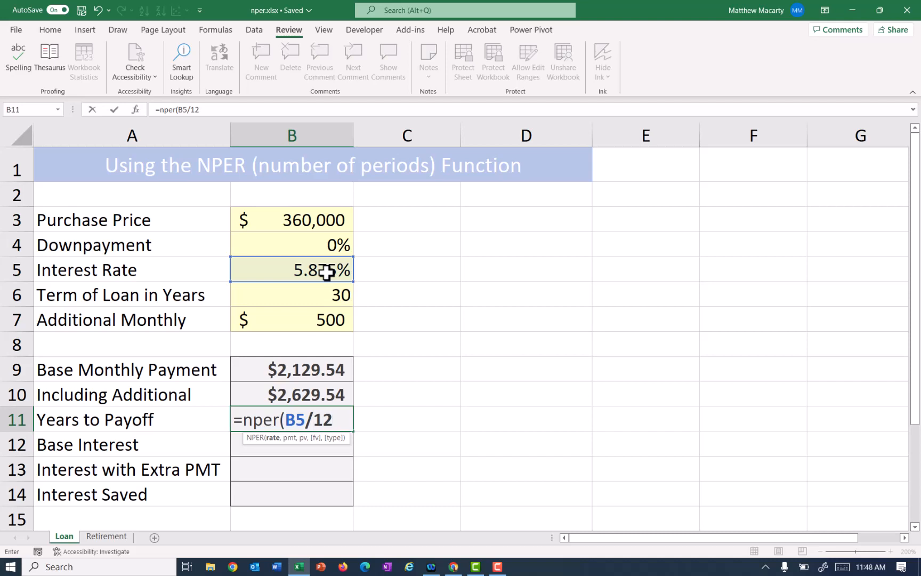
{"action": "type", "text": ","}
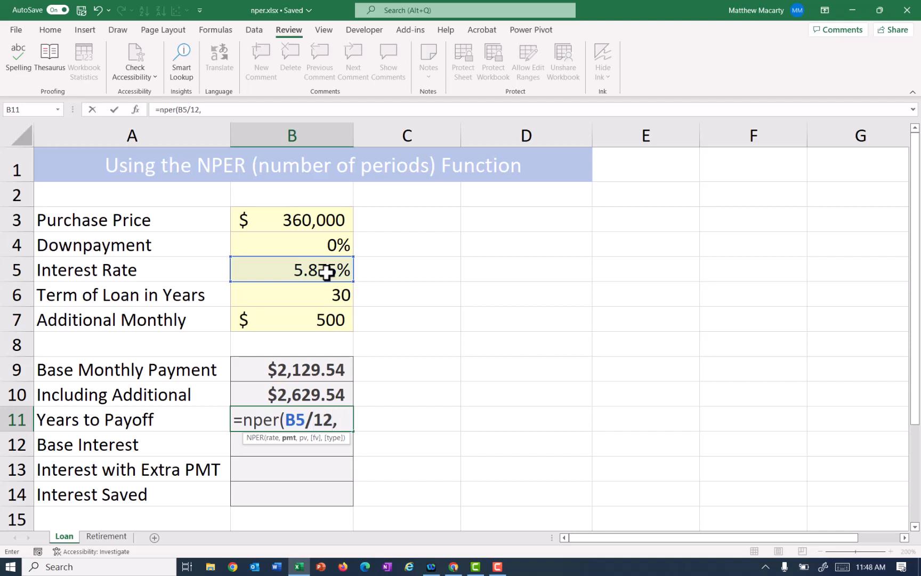
{"action": "mouse_move", "coordinate": [312, 392]}
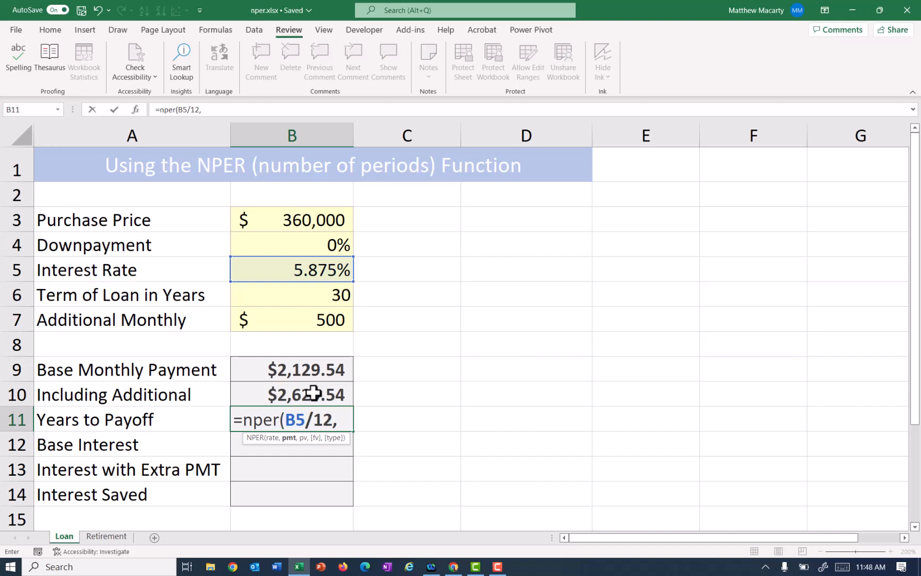
{"action": "left_click", "coordinate": [293, 394]}
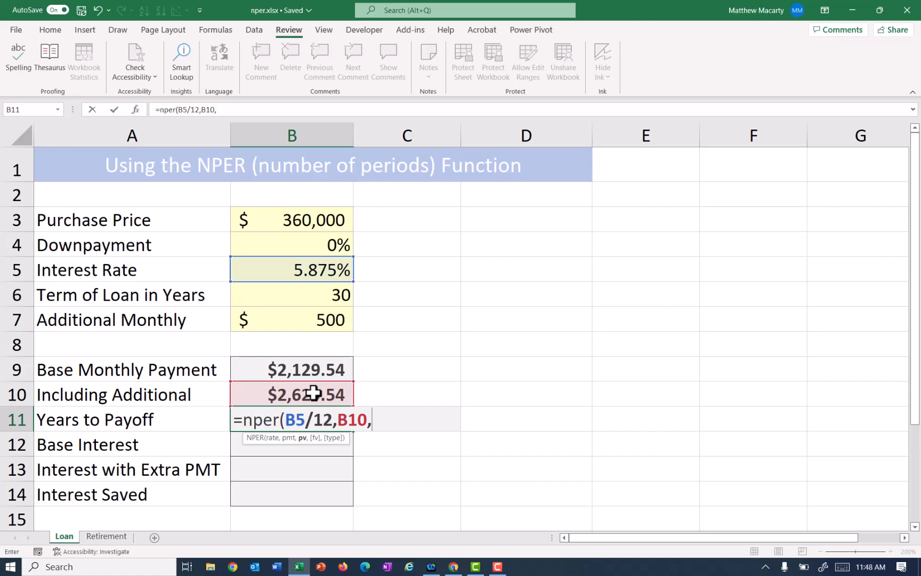
{"action": "type", "text": "-"}
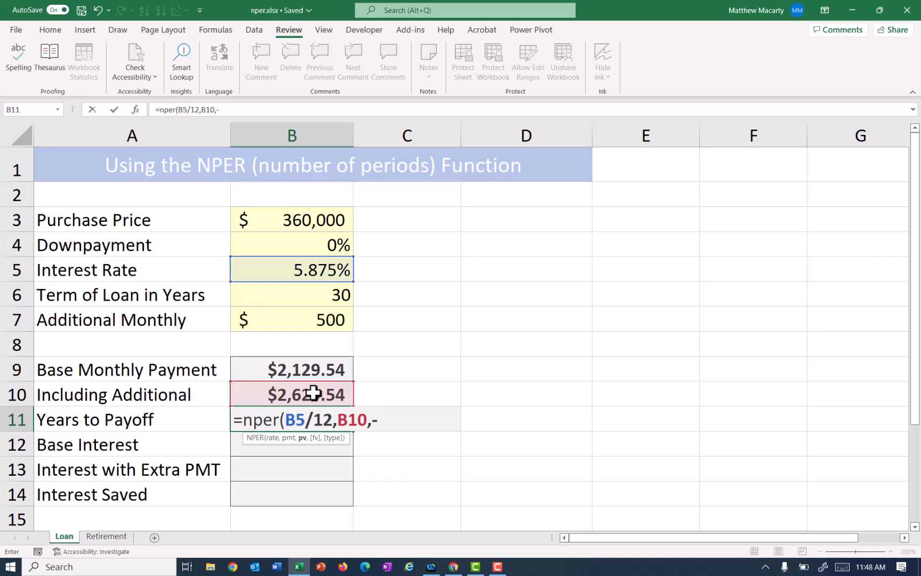
{"action": "left_click", "coordinate": [291, 219]}
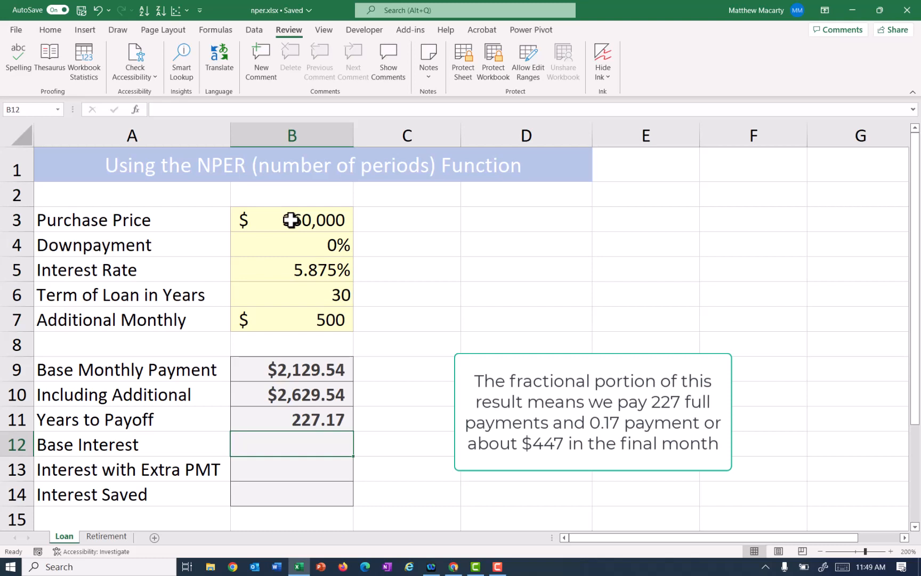
{"action": "mouse_move", "coordinate": [320, 424]}
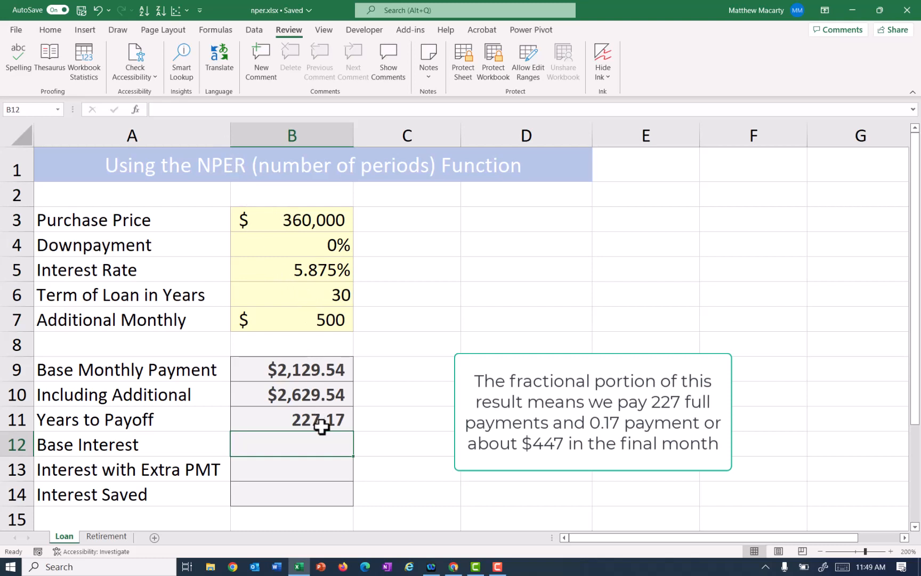
- Append /12 to the B11 NPER formula so Years to Payoff reads 18.93
{"action": "left_click", "coordinate": [292, 419]}
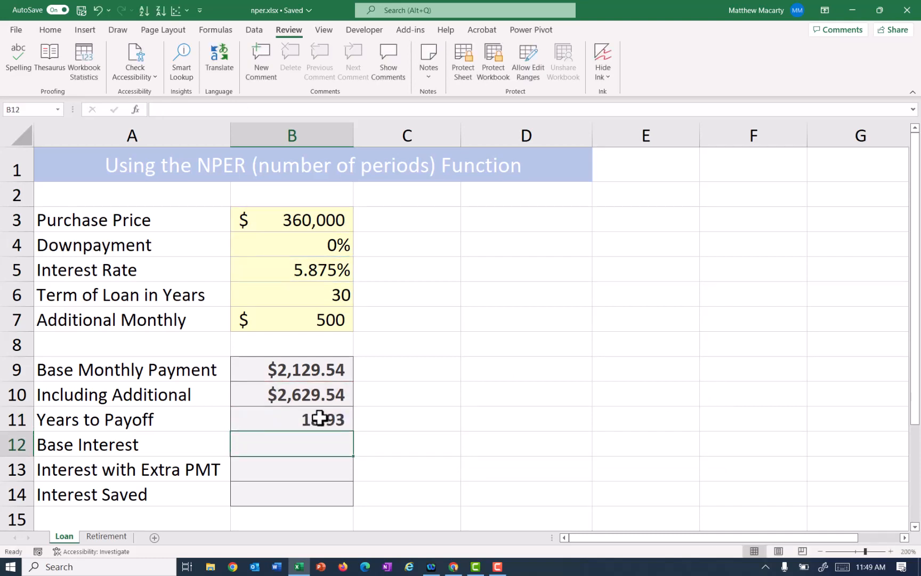
{"action": "mouse_move", "coordinate": [415, 335]}
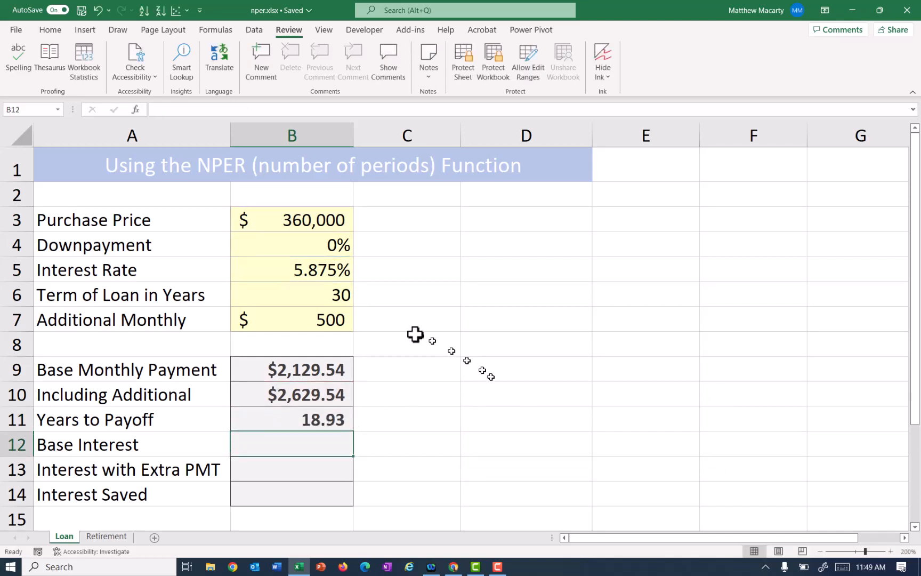
{"action": "mouse_move", "coordinate": [341, 308]}
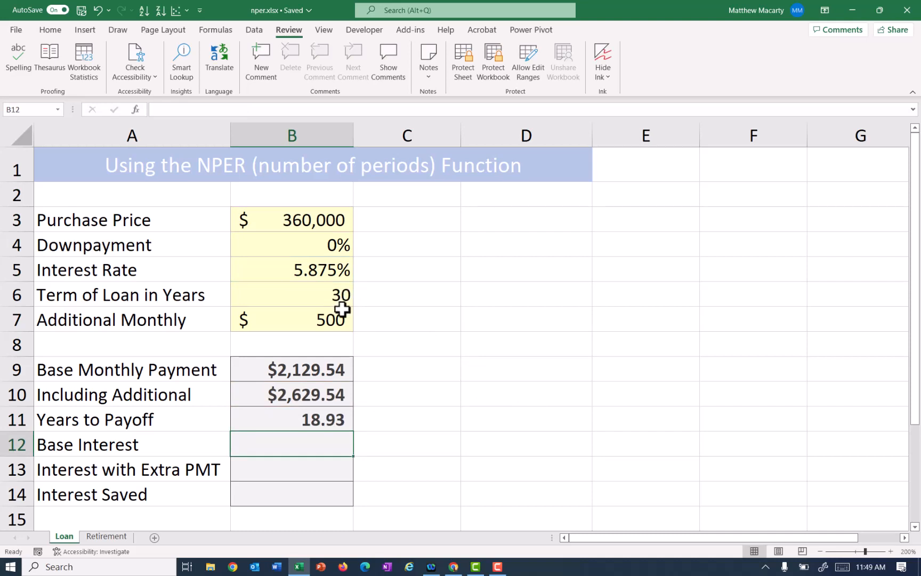
{"action": "scroll", "scroll_direction": "down", "scroll_amount": 3}
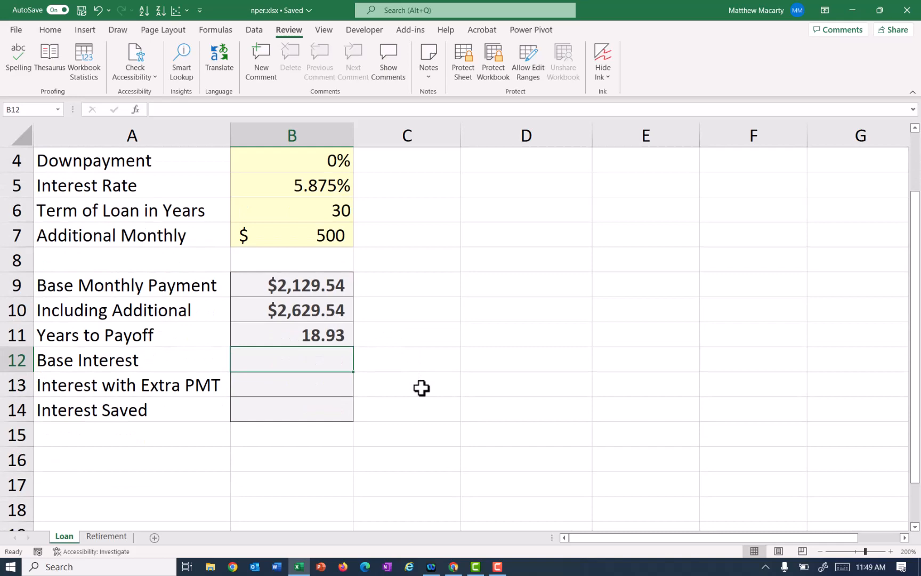
{"action": "scroll", "scroll_direction": "down", "scroll_amount": 3}
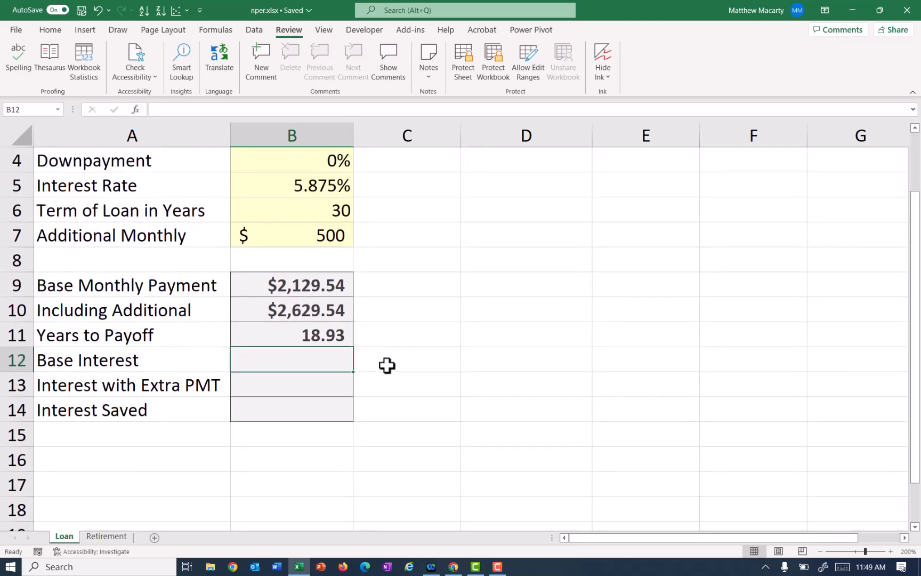
{"action": "scroll", "scroll_direction": "up", "scroll_amount": 3}
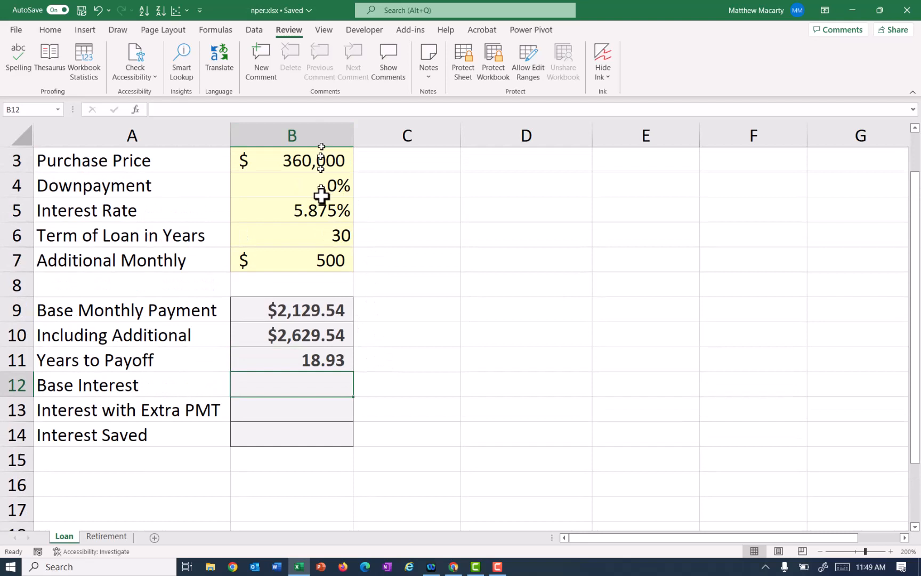
{"action": "mouse_move", "coordinate": [397, 376]}
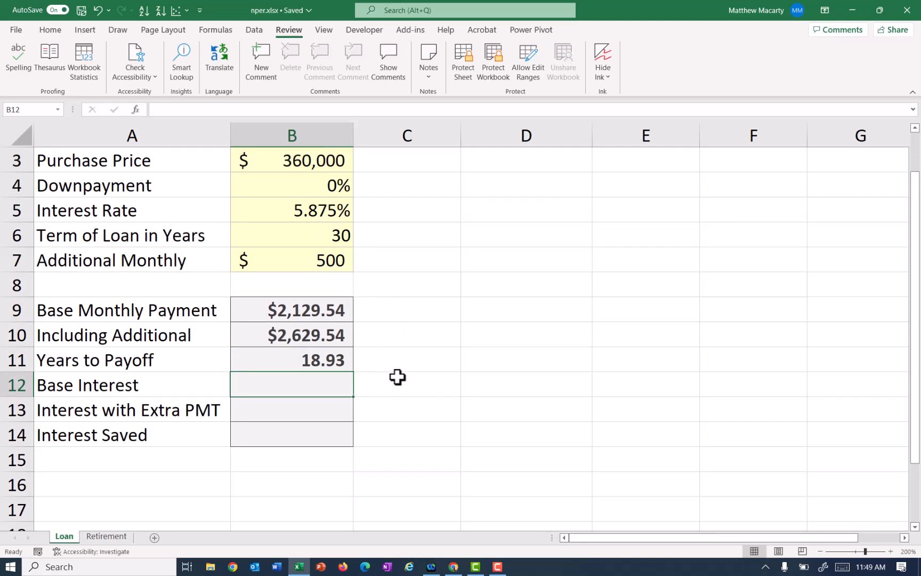
- Enter =B9*B6*12-B3 in B12 so Base Interest shows $406,632.94
{"action": "left_click", "coordinate": [292, 309]}
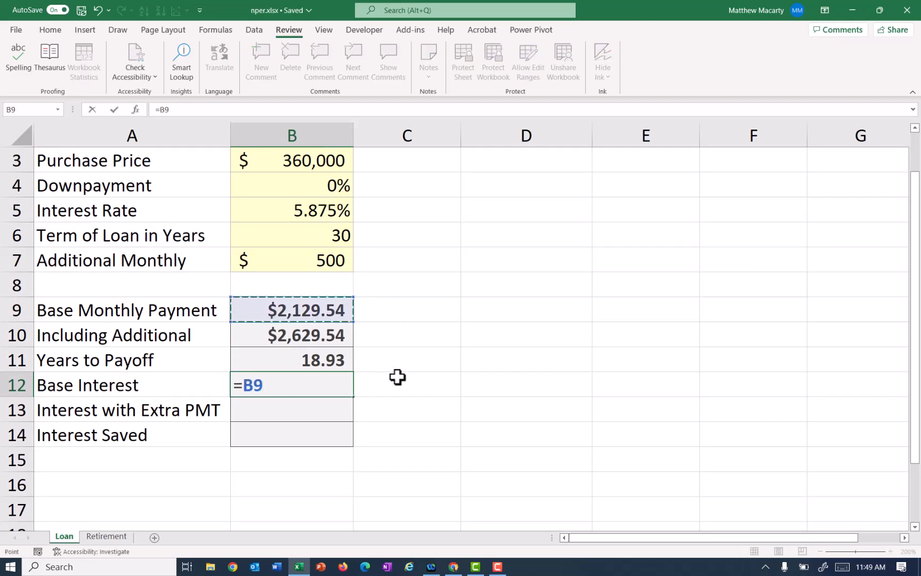
{"action": "type", "text": "*"}
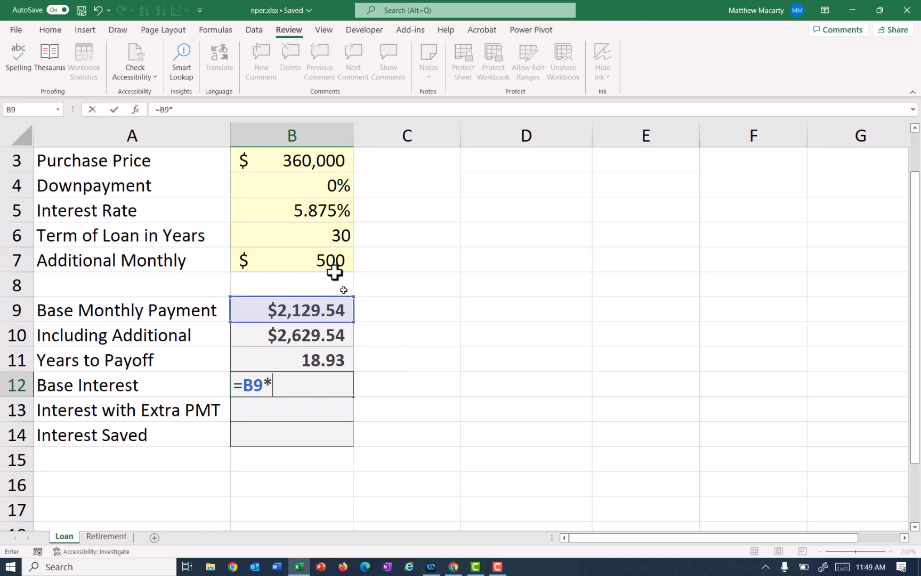
{"action": "left_click", "coordinate": [291, 236]}
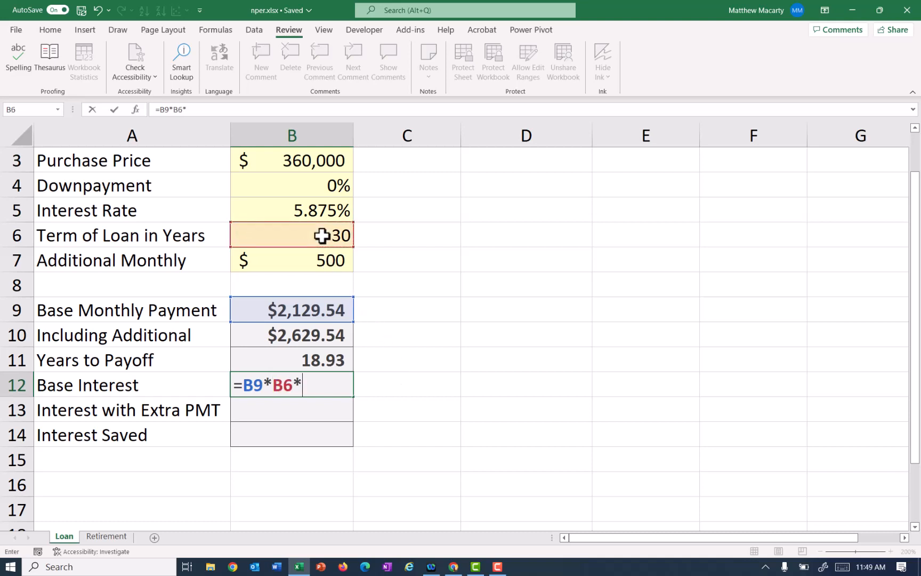
{"action": "type", "text": "12"}
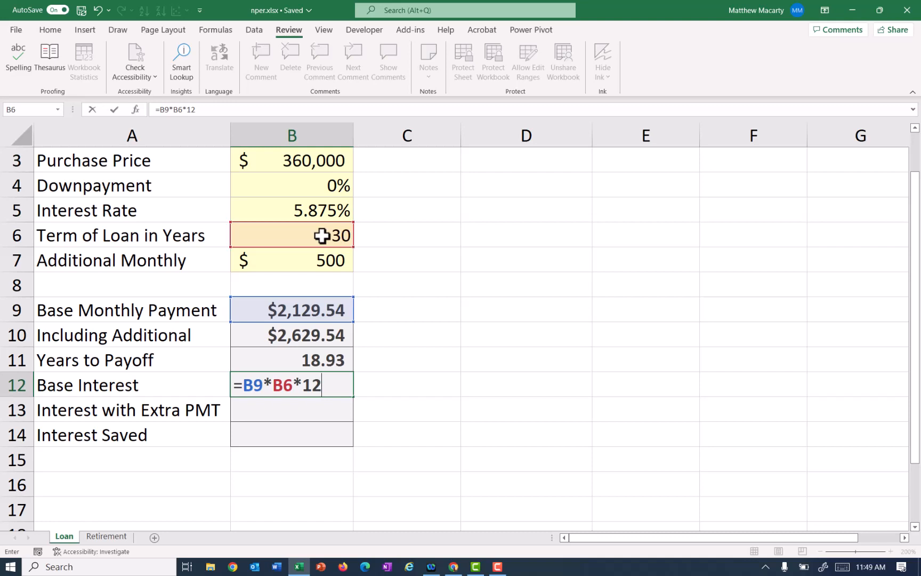
{"action": "type", "text": "-"}
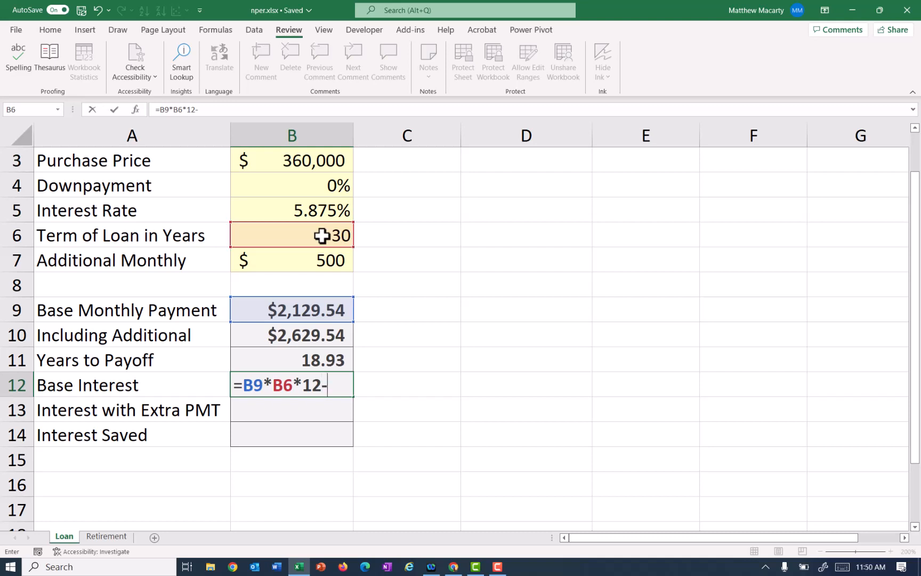
{"action": "mouse_move", "coordinate": [292, 162]}
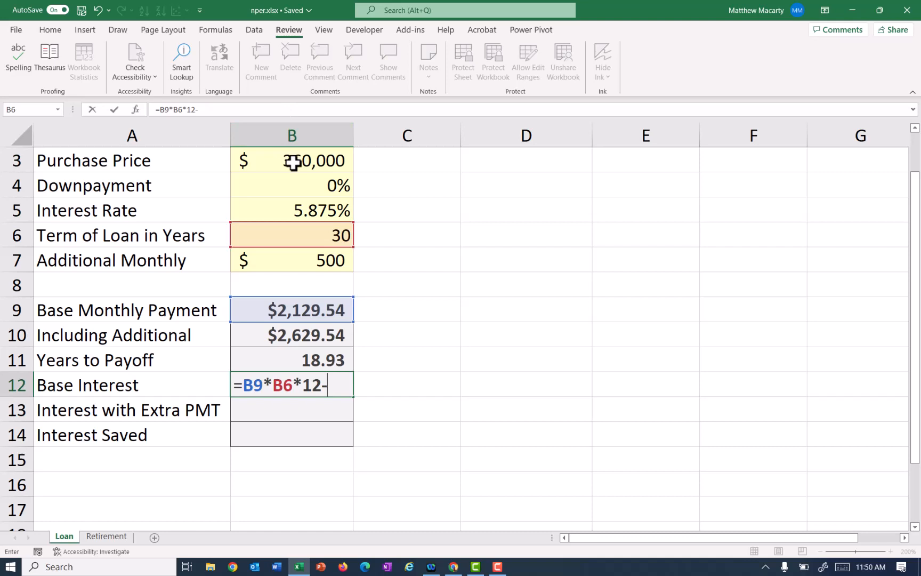
{"action": "left_click", "coordinate": [292, 160]}
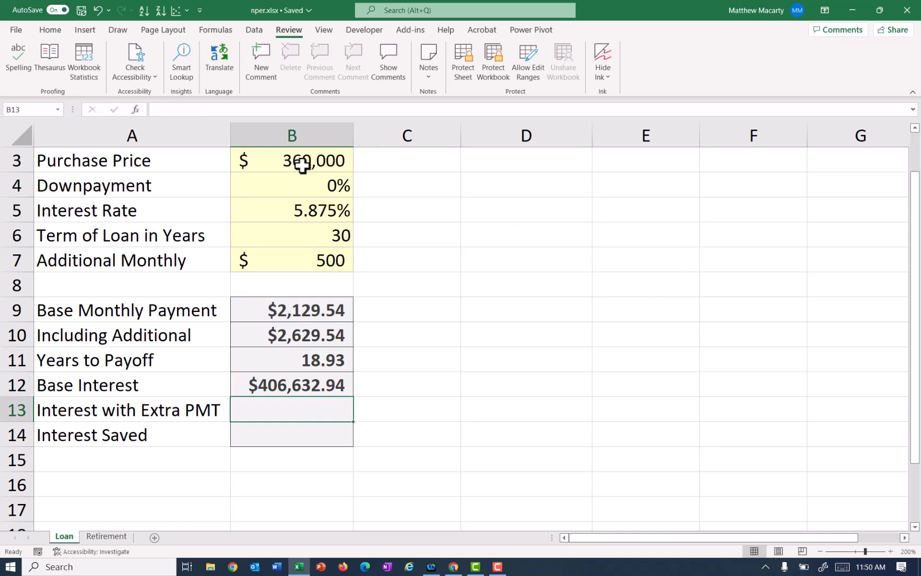
{"action": "mouse_move", "coordinate": [306, 176]}
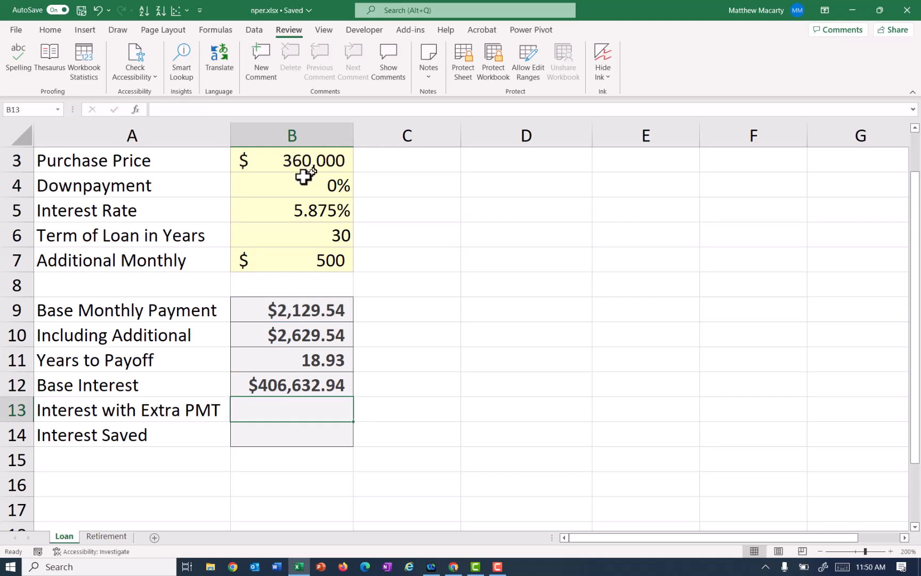
{"action": "mouse_move", "coordinate": [374, 397]}
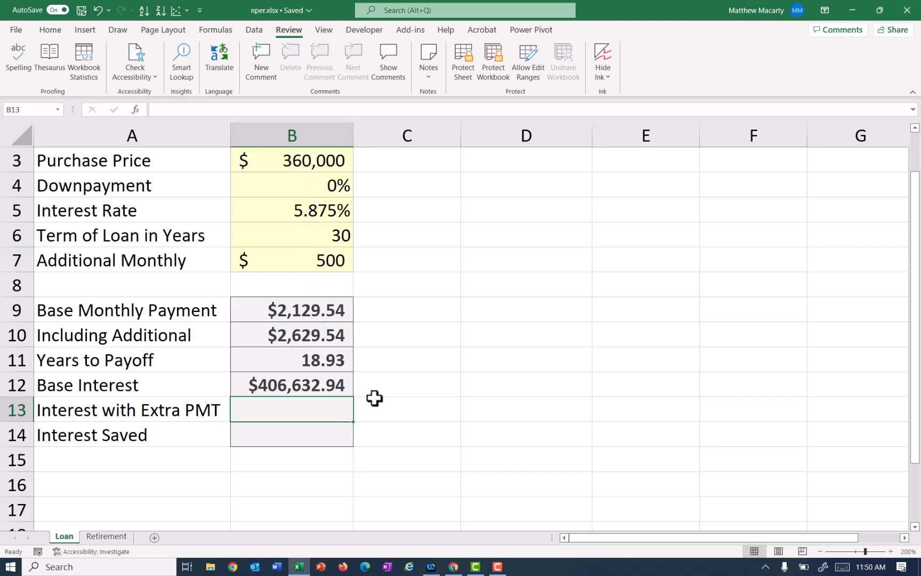
{"action": "mouse_move", "coordinate": [378, 426]}
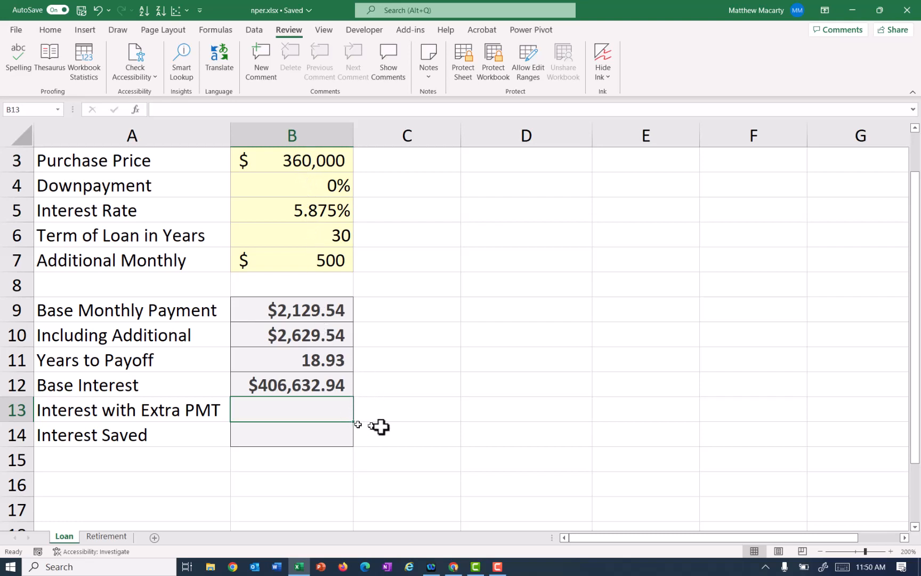
{"action": "mouse_move", "coordinate": [381, 425]}
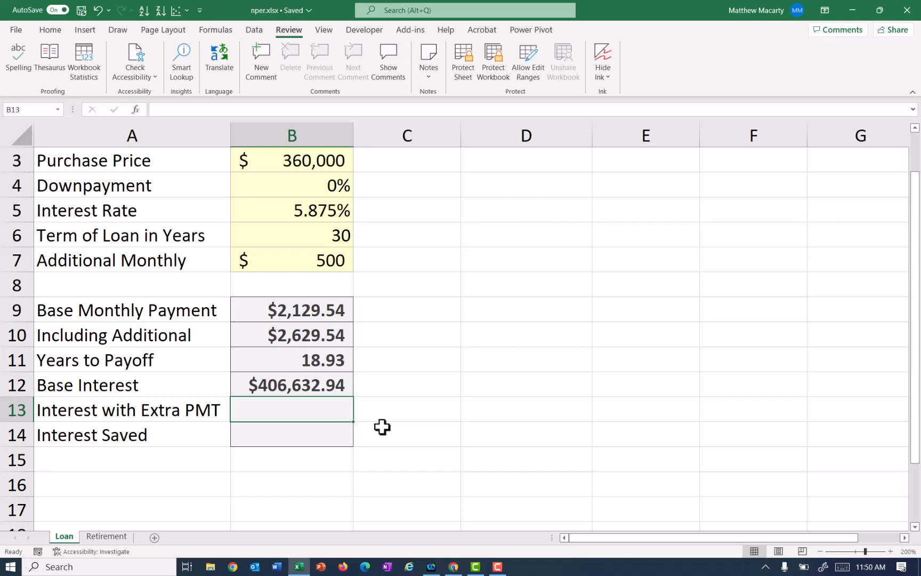
{"action": "mouse_move", "coordinate": [330, 408]}
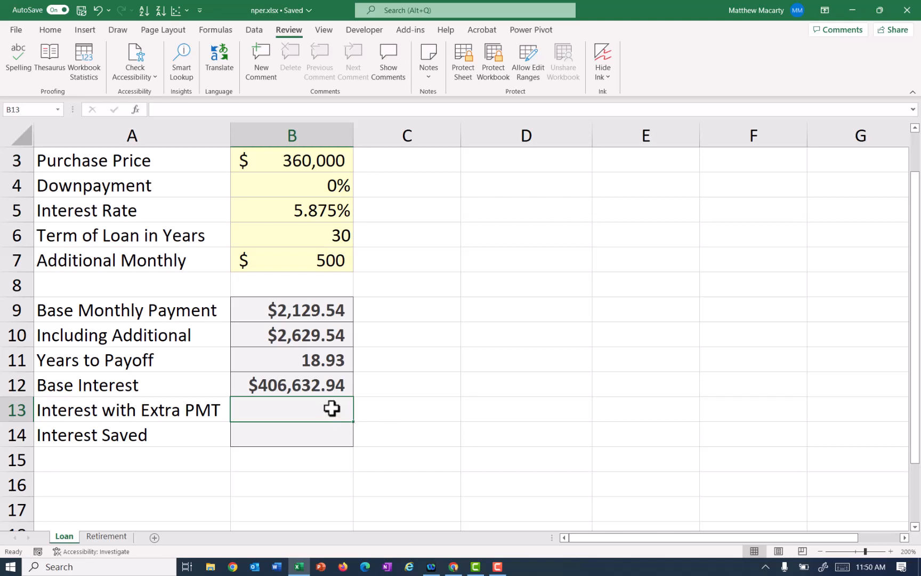
- Start a formula in B13 for Interest with Extra PMT
{"action": "type", "text": "="}
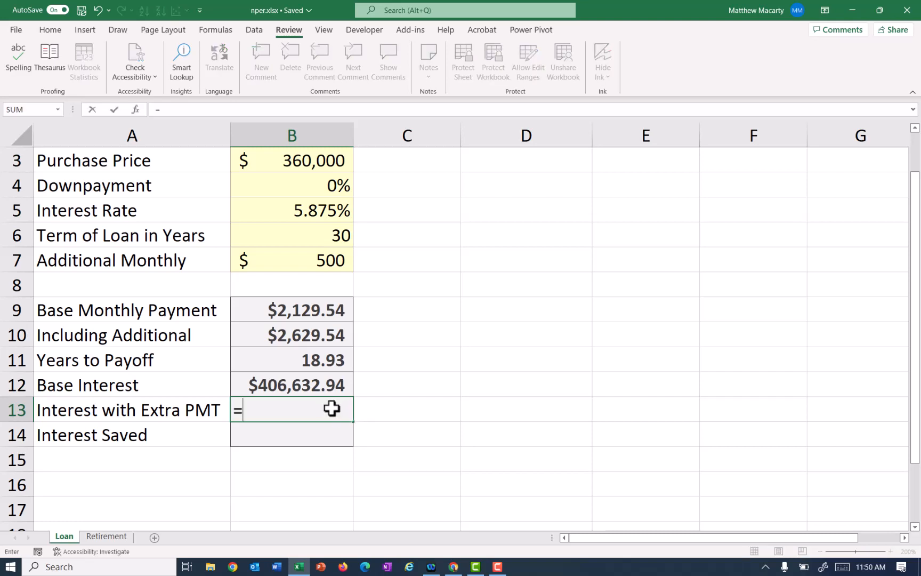
- Enter =B10*B11*12-B3 in B13 so Interest with Extra PMT shows $237,356.77
{"action": "left_click", "coordinate": [291, 335]}
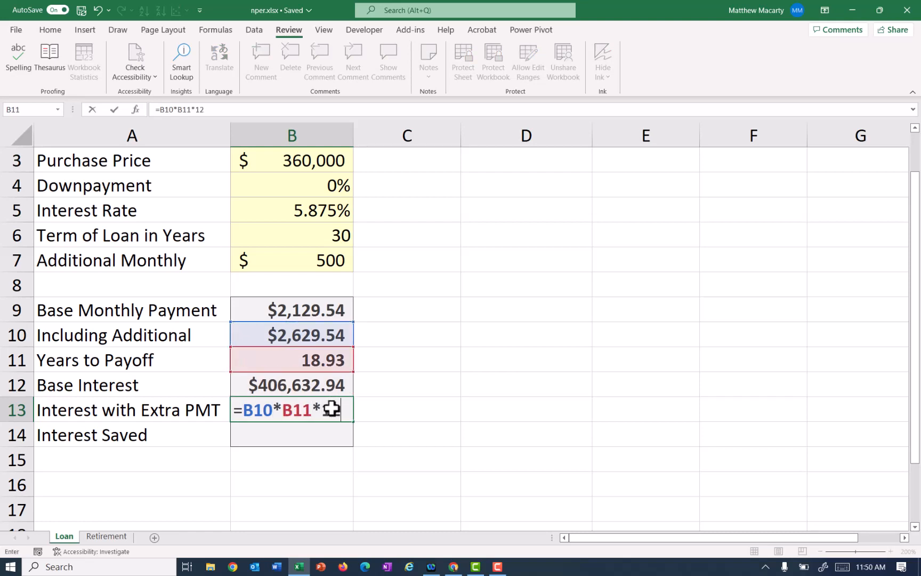
{"action": "type", "text": "12"}
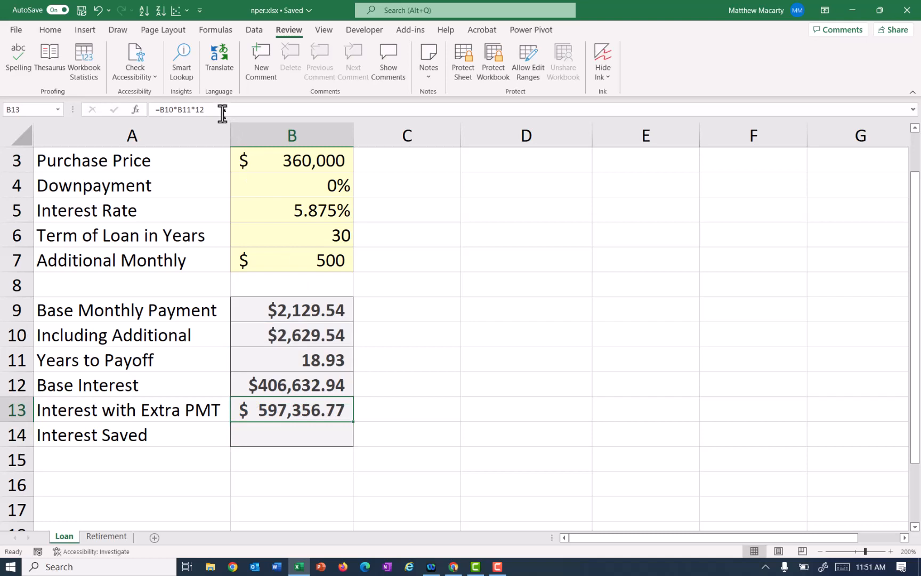
{"action": "key", "text": "enter"}
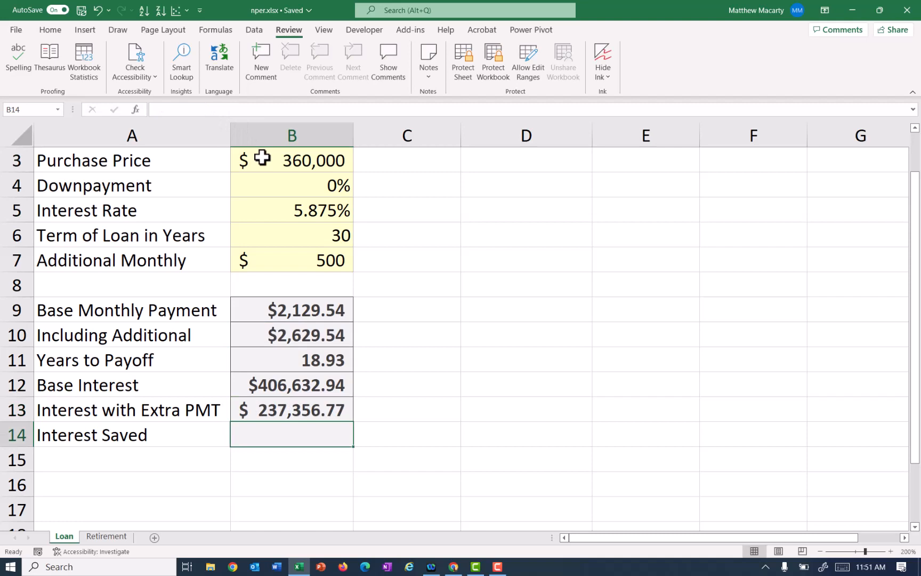
{"action": "mouse_move", "coordinate": [279, 256]}
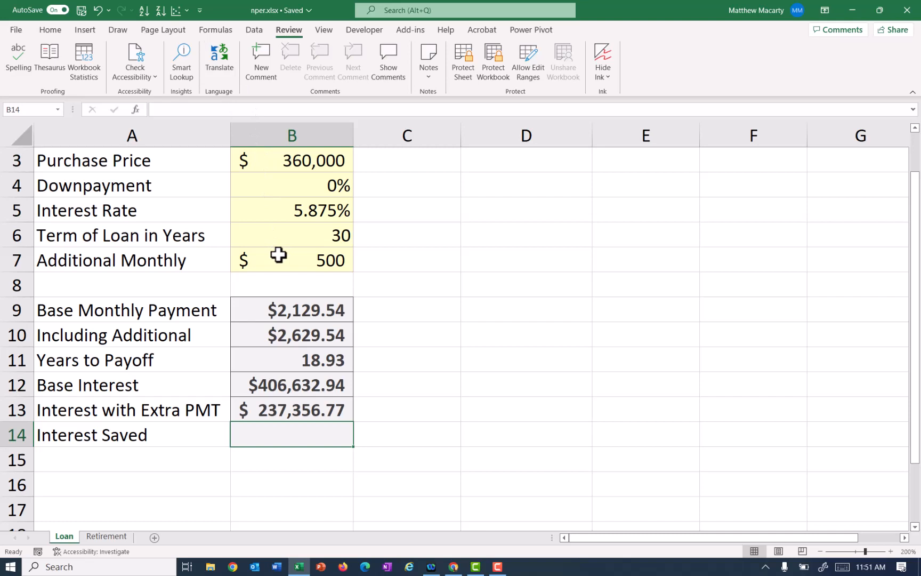
- Enter =B12-B13 in B14 so Interest Saved shows $169,276.17
{"action": "type", "text": "="}
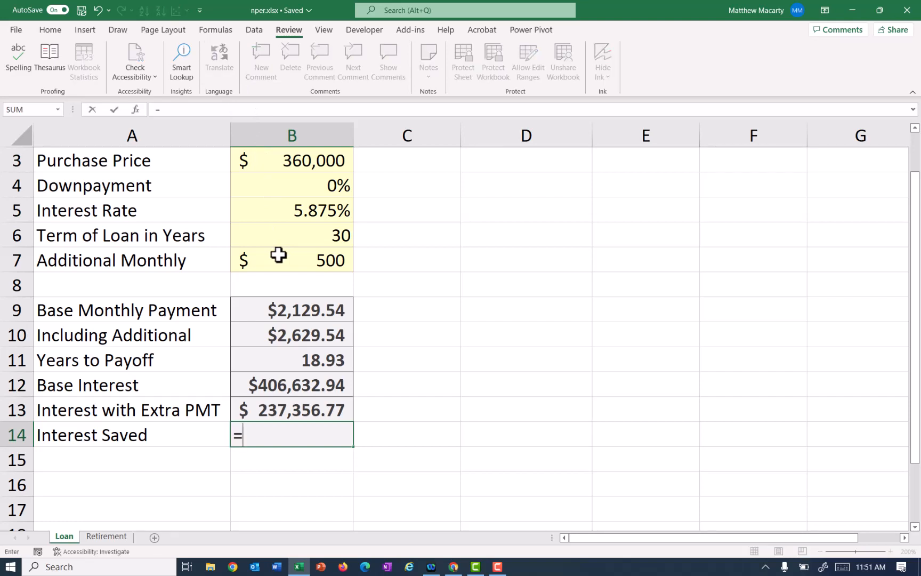
{"action": "left_click", "coordinate": [292, 385]}
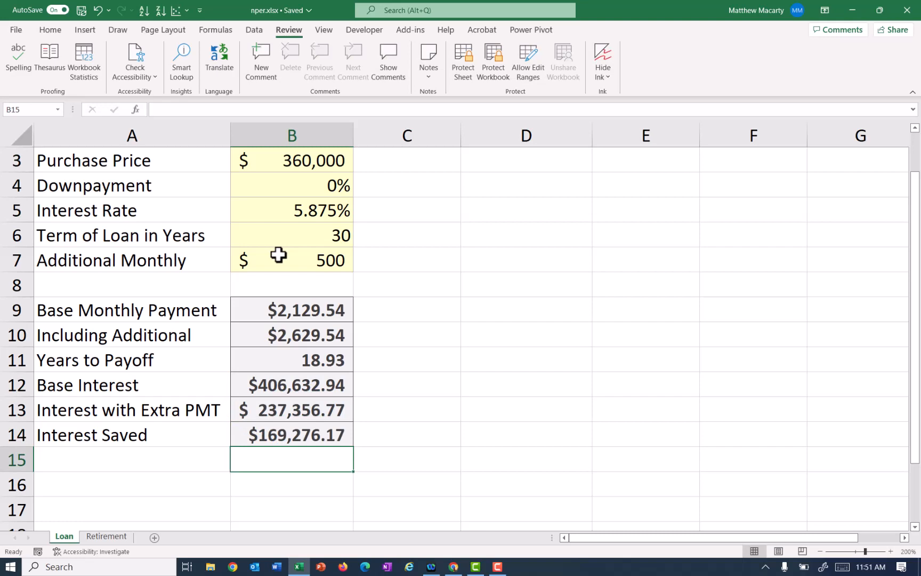
{"action": "mouse_move", "coordinate": [296, 259]}
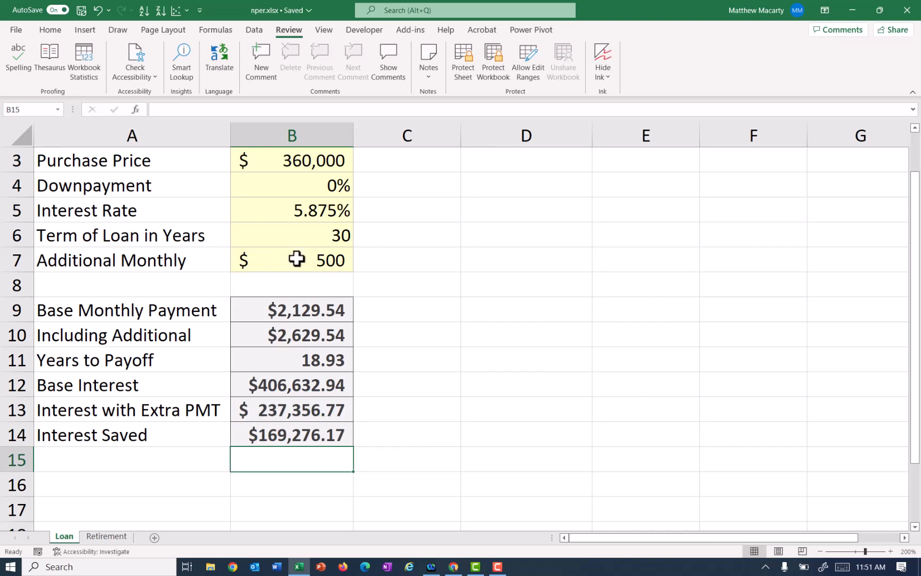
{"action": "mouse_move", "coordinate": [303, 262]}
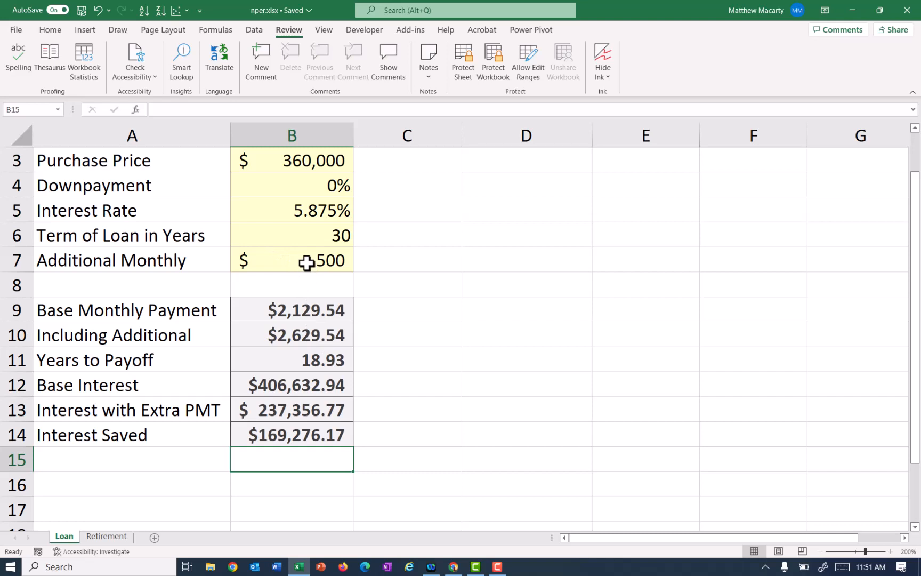
{"action": "left_click", "coordinate": [291, 260]}
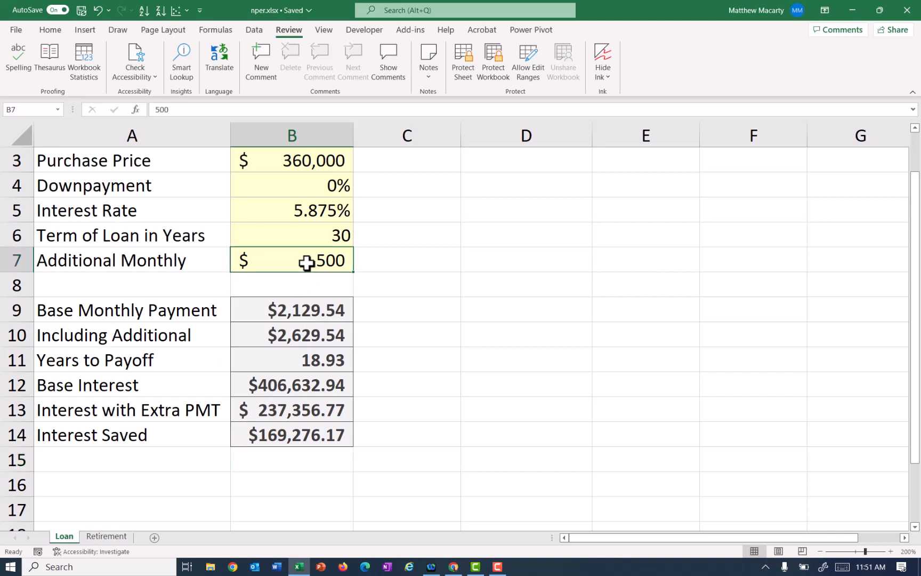